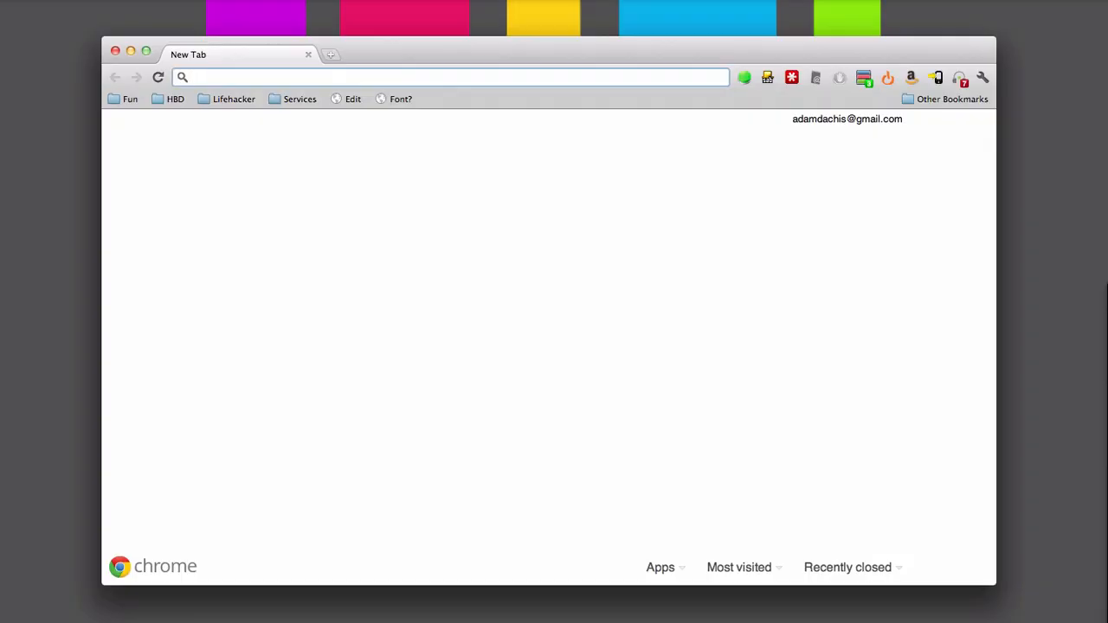
Step: Load lifehacker.com in the blank new tab
{"action": "type", "text": "lifehacker.com"}
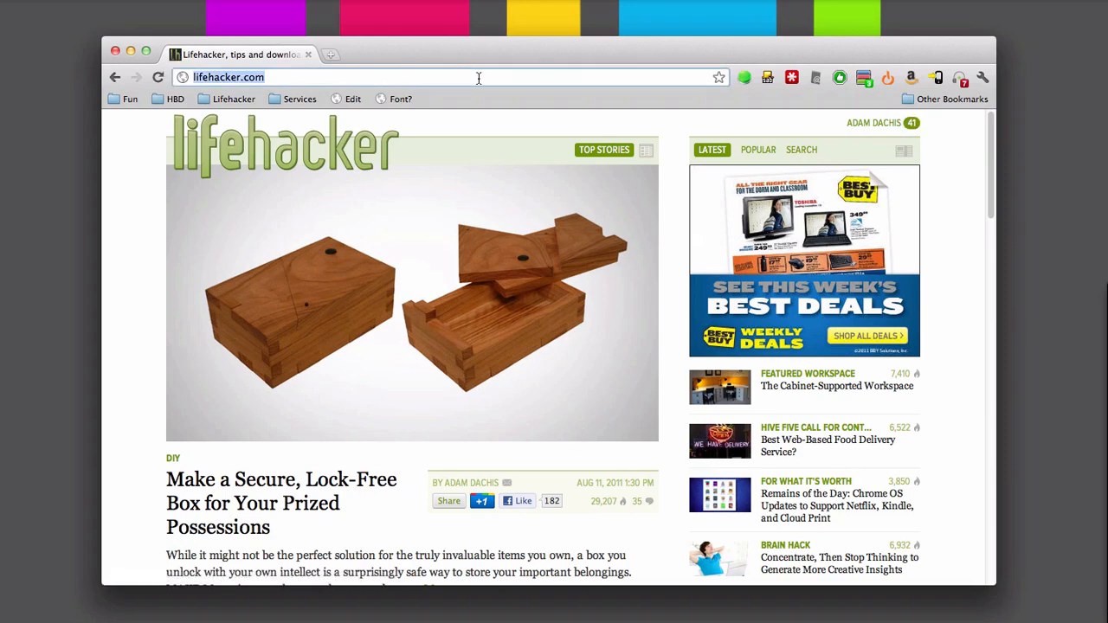
Step: Open a second Lifehacker tab and type 'lifehacker' without .com into its address bar
{"action": "left_click", "coordinate": [330, 54]}
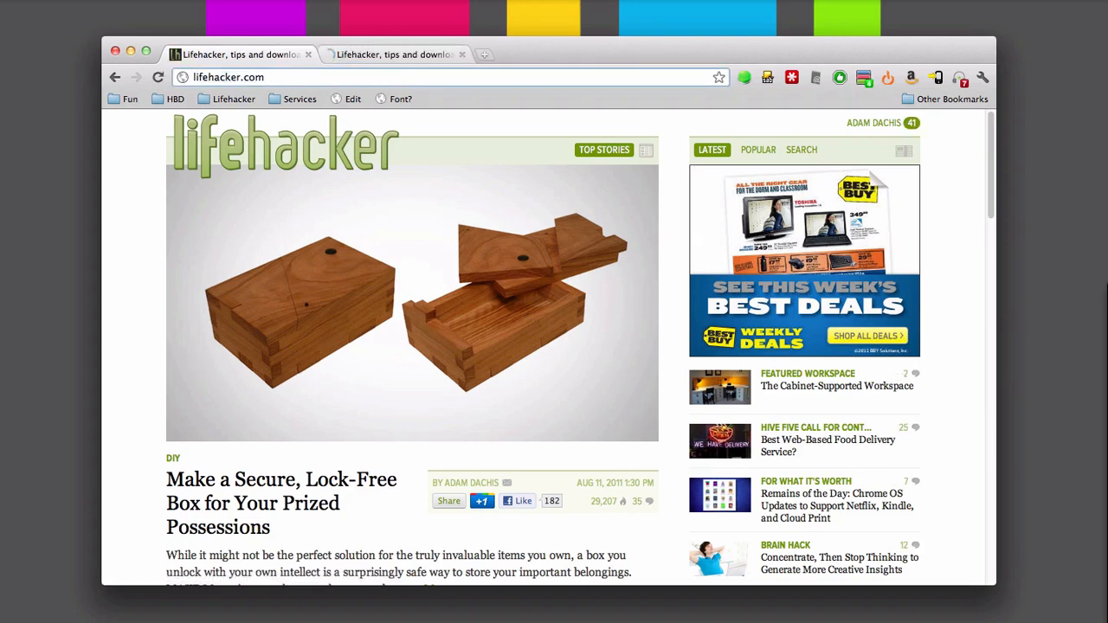
{"action": "left_click", "coordinate": [394, 53]}
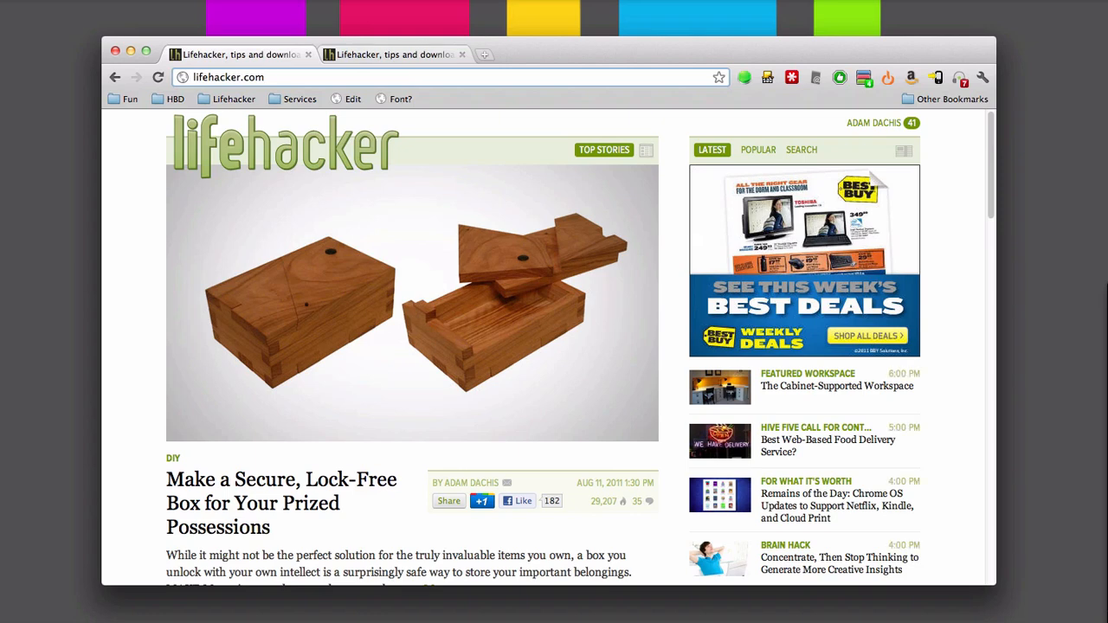
{"action": "type", "text": "lifehacker"}
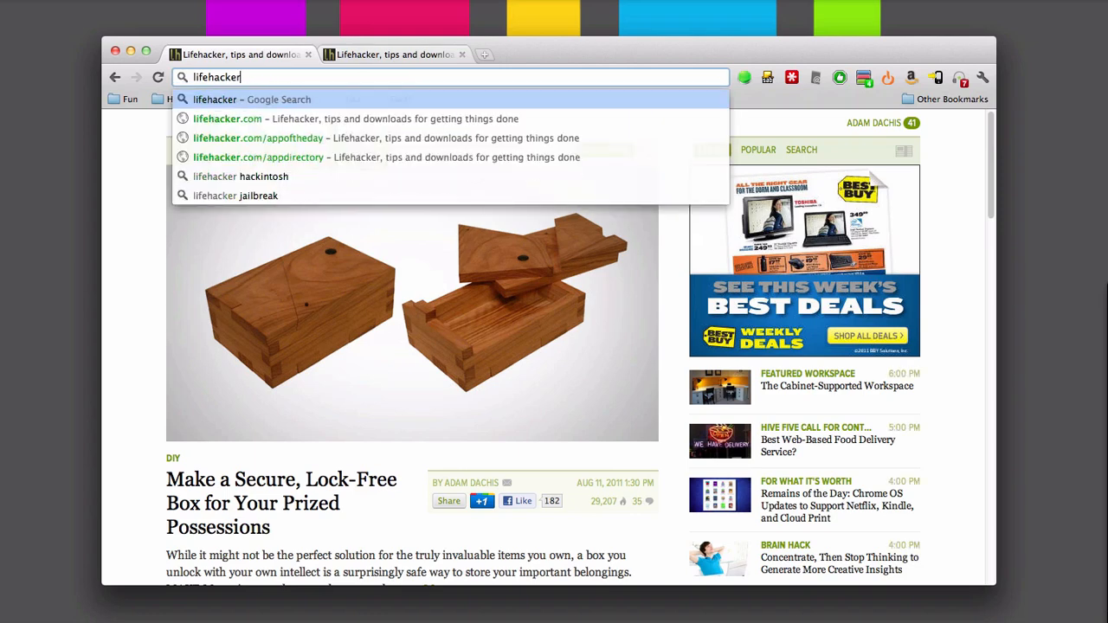